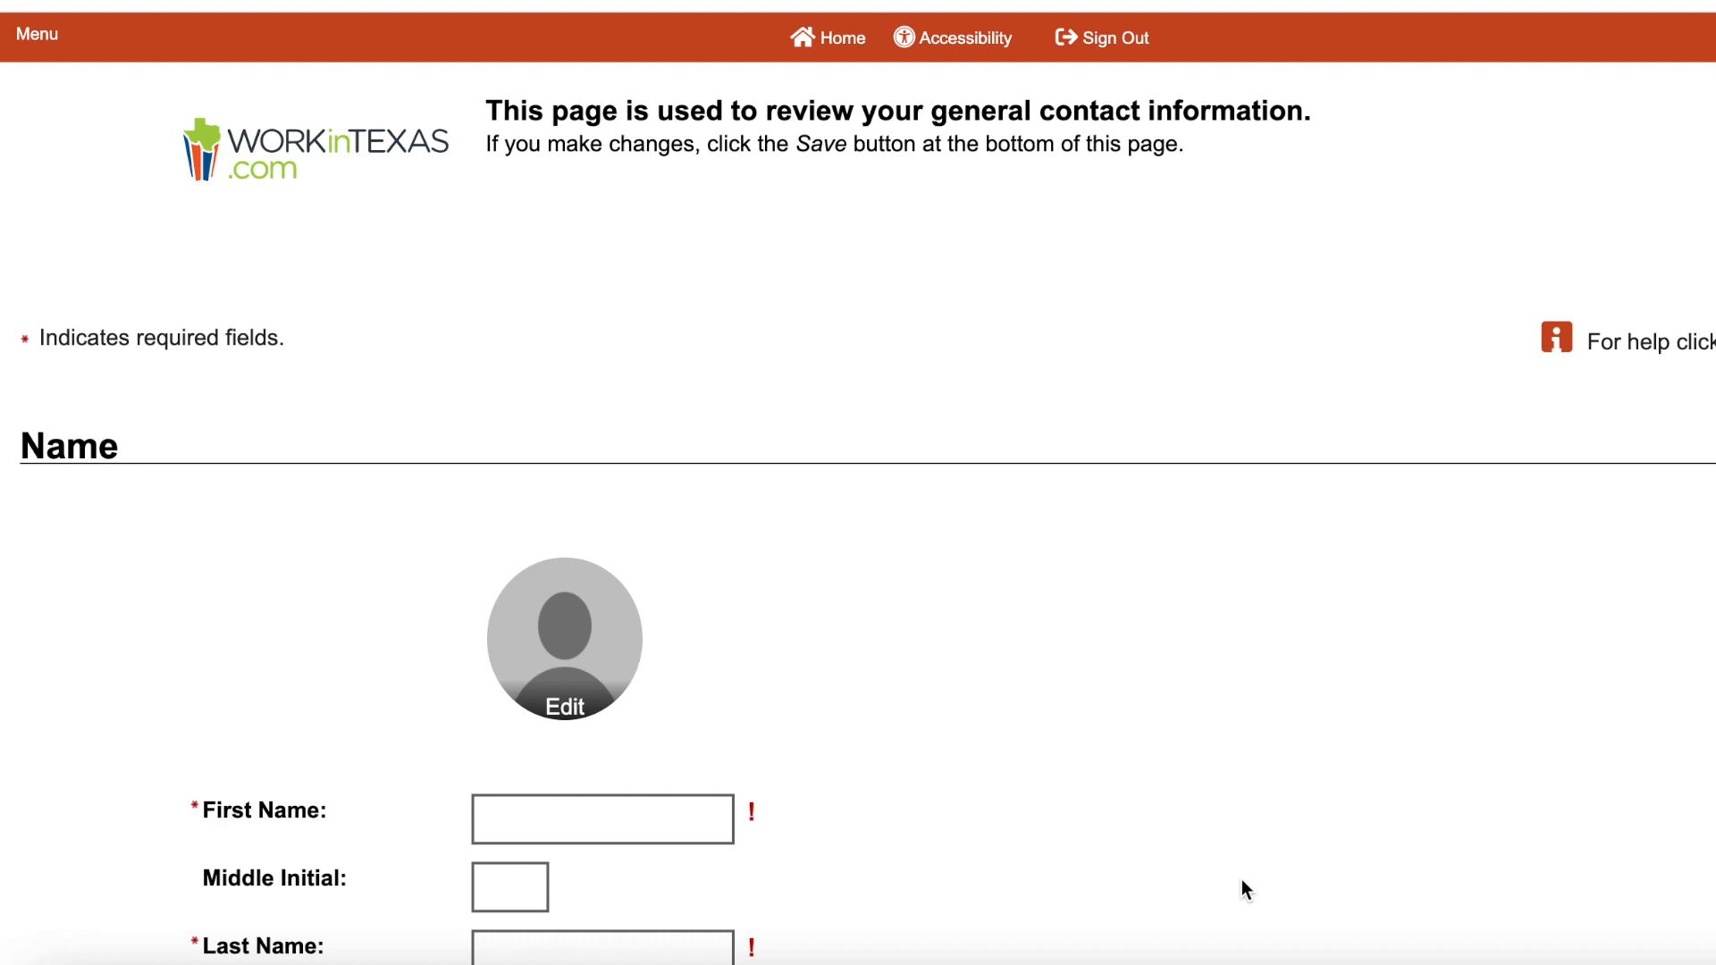
pyautogui.moveTo(548, 344)
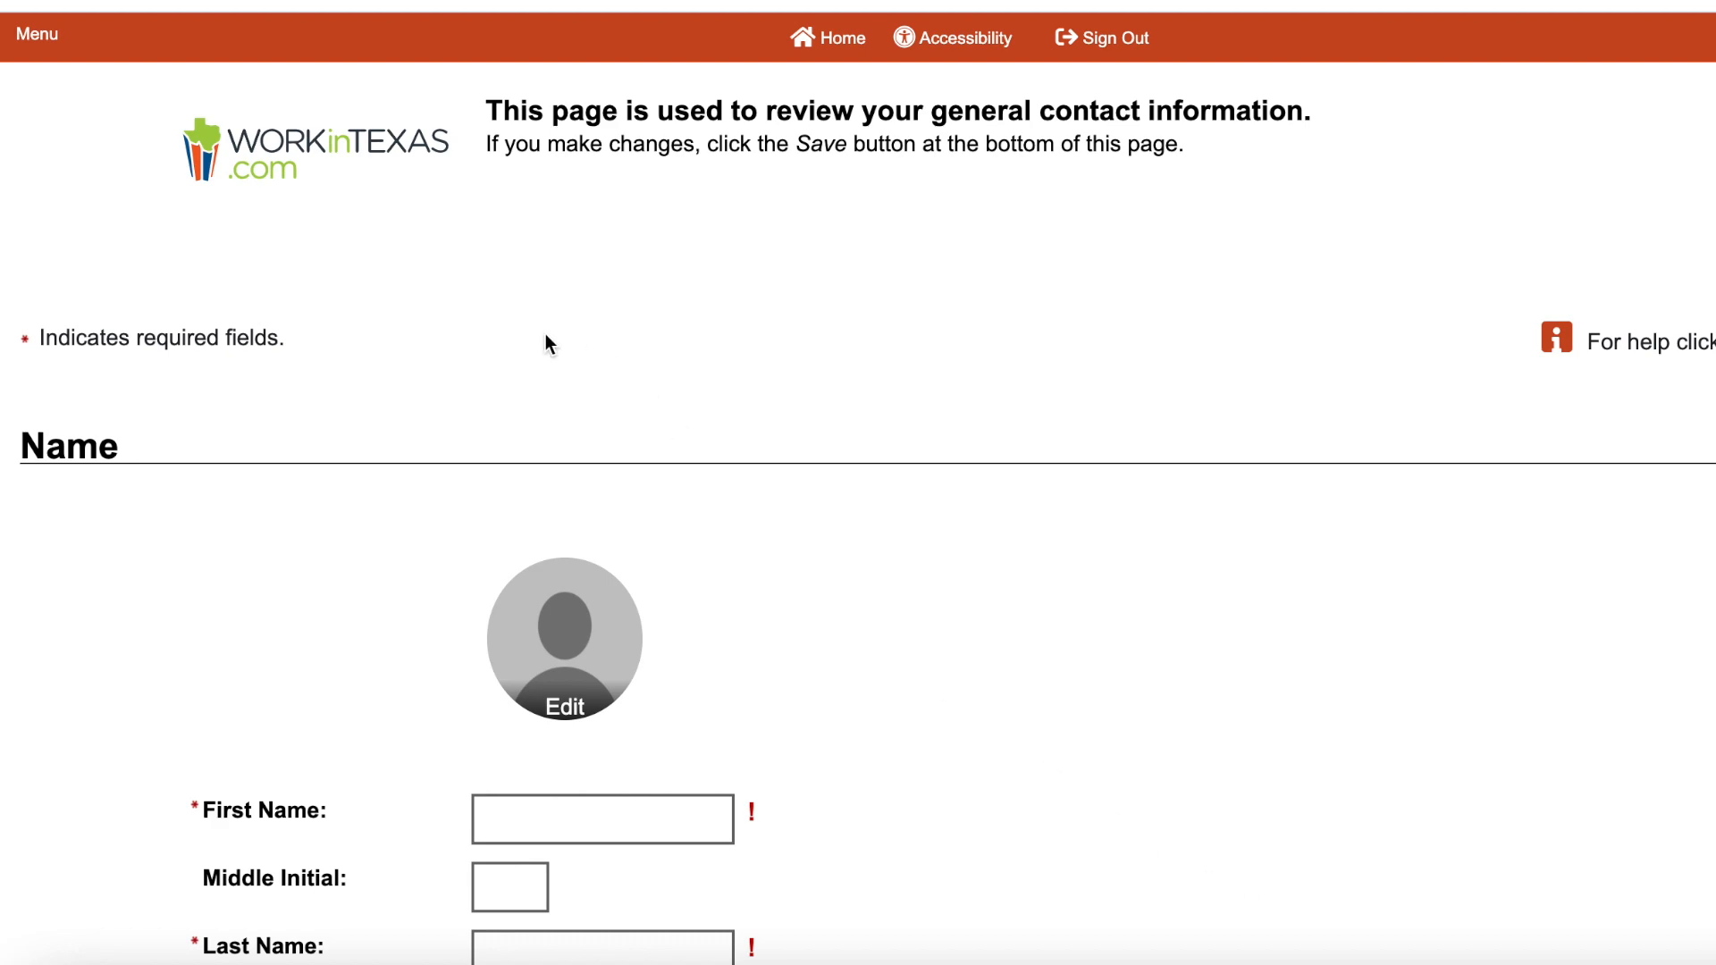
pyautogui.moveTo(108, 79)
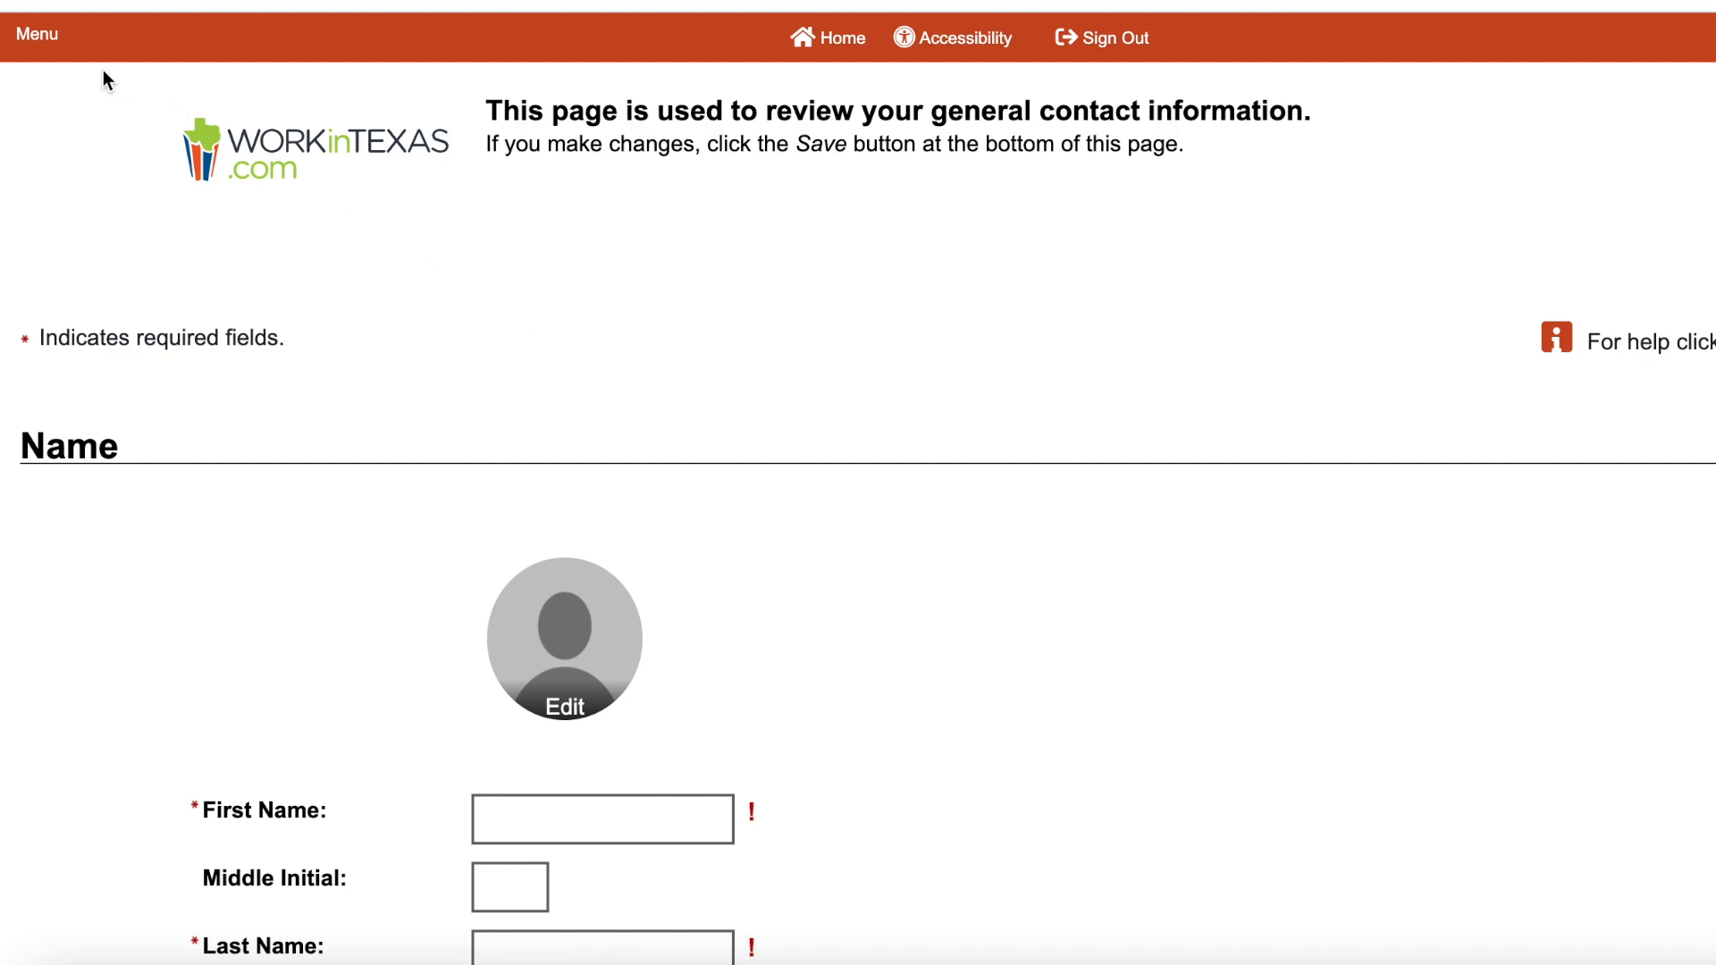
# - Go to Upload a Document under Document Management in the site menu
pyautogui.click(36, 34)
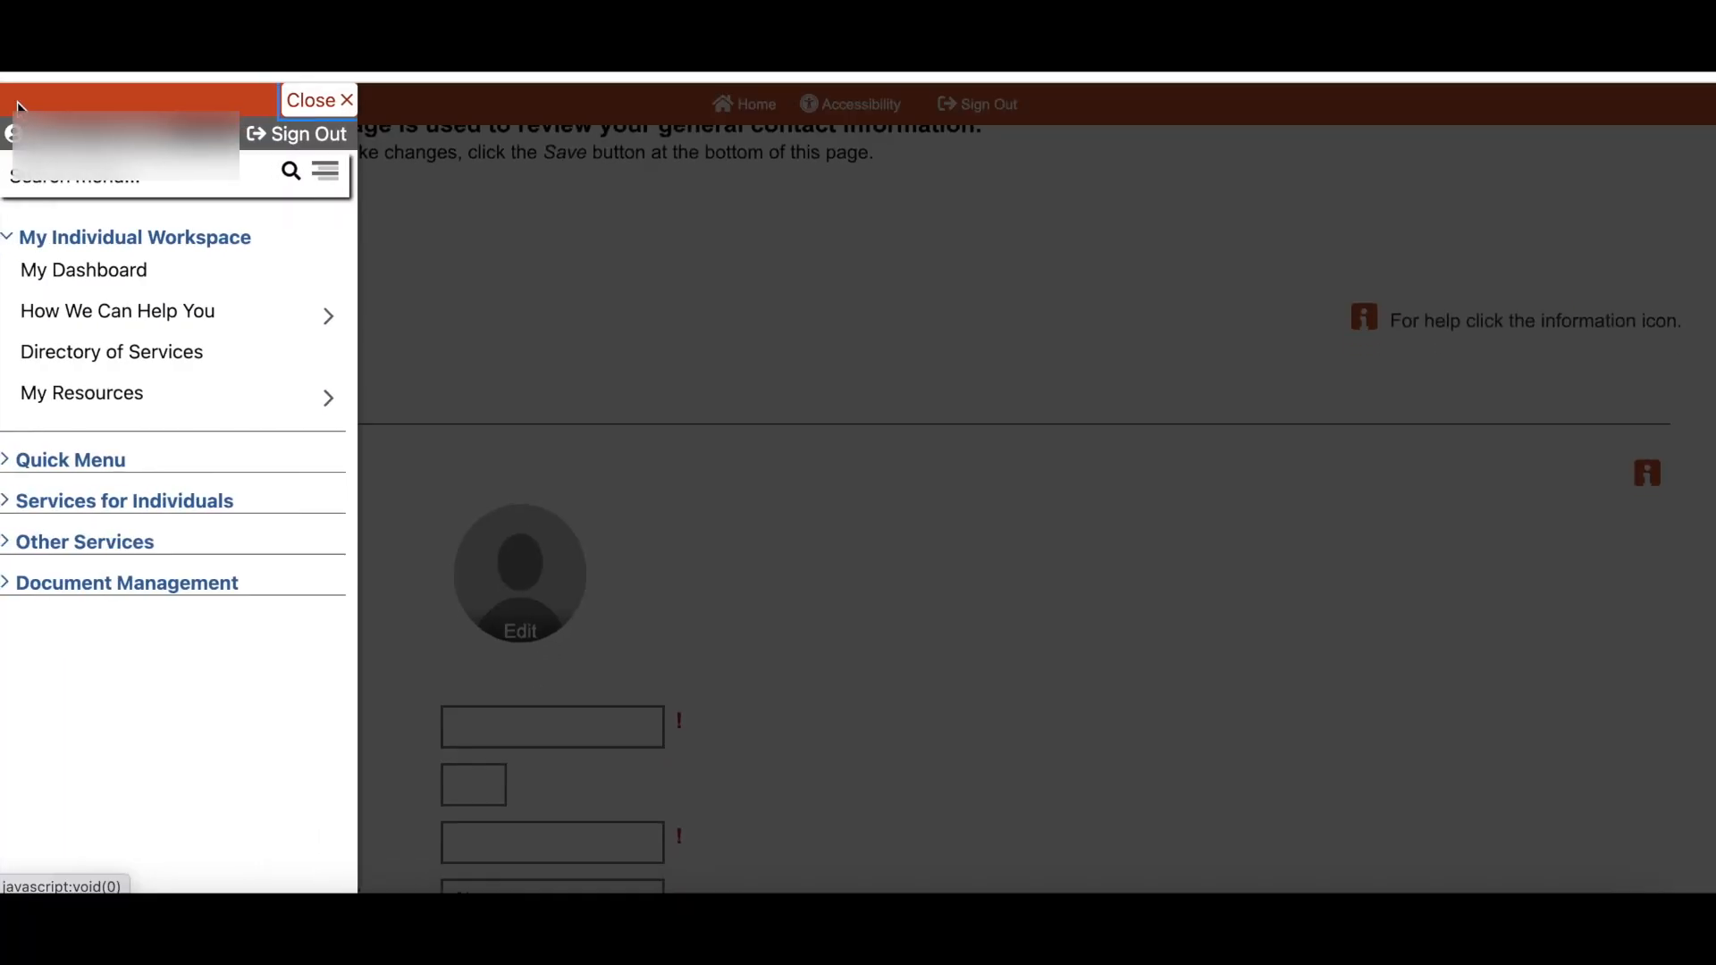
pyautogui.moveTo(127, 581)
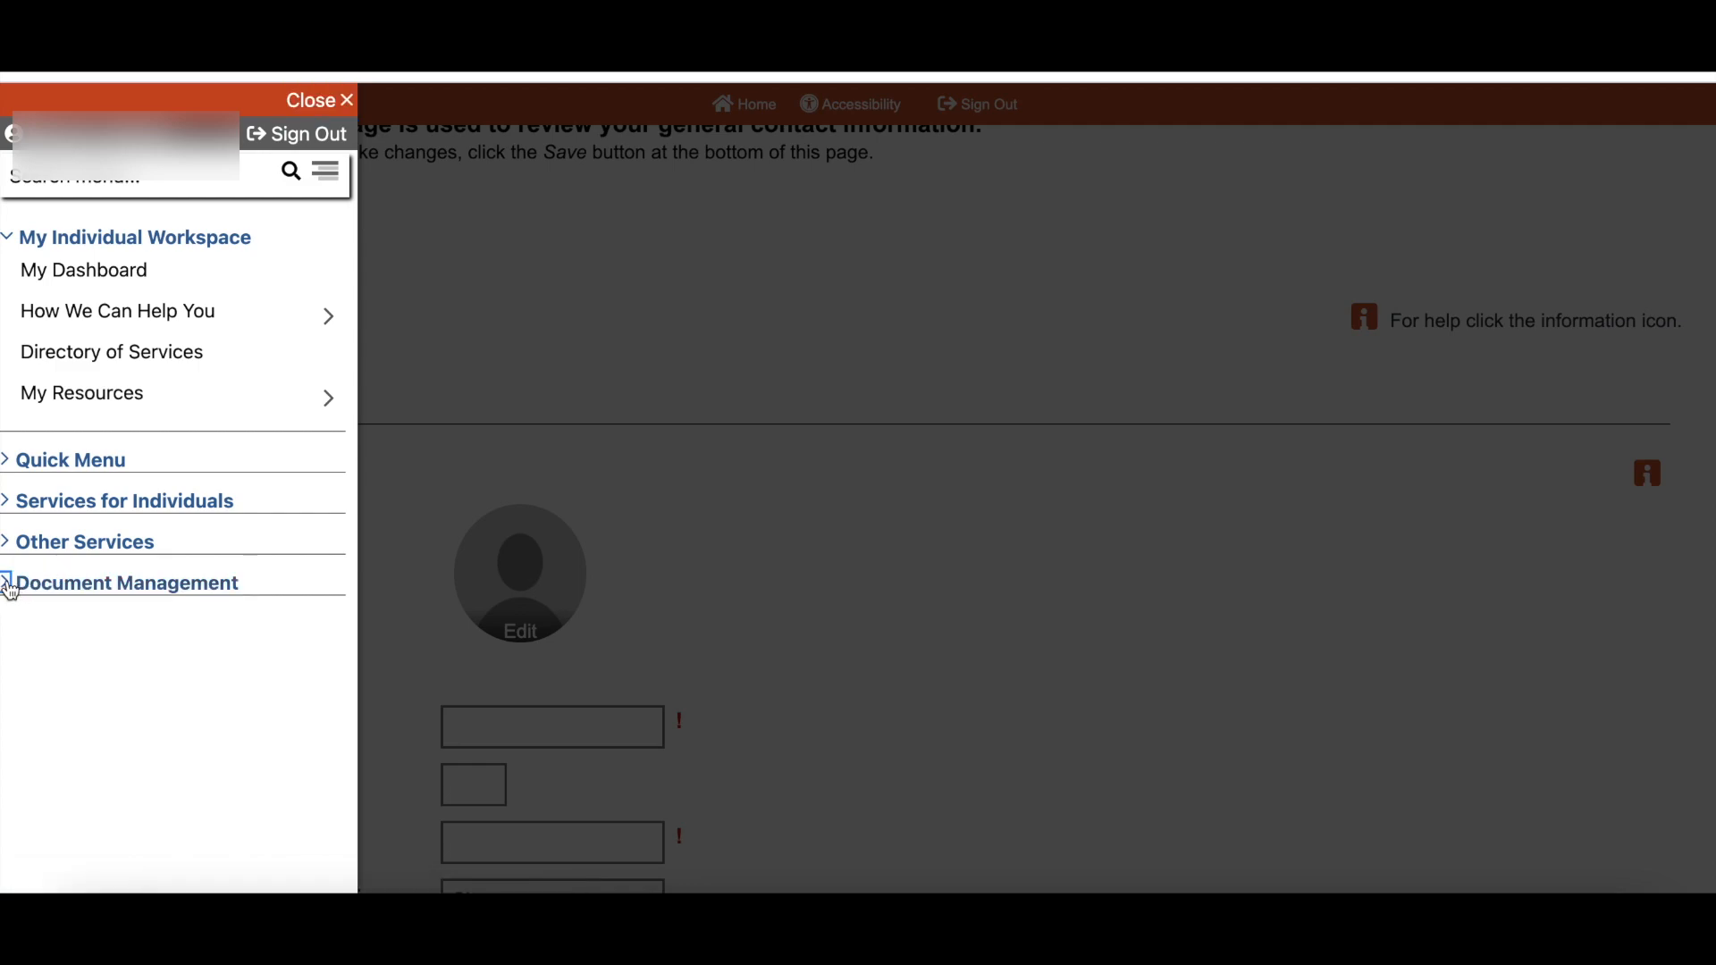
pyautogui.click(128, 581)
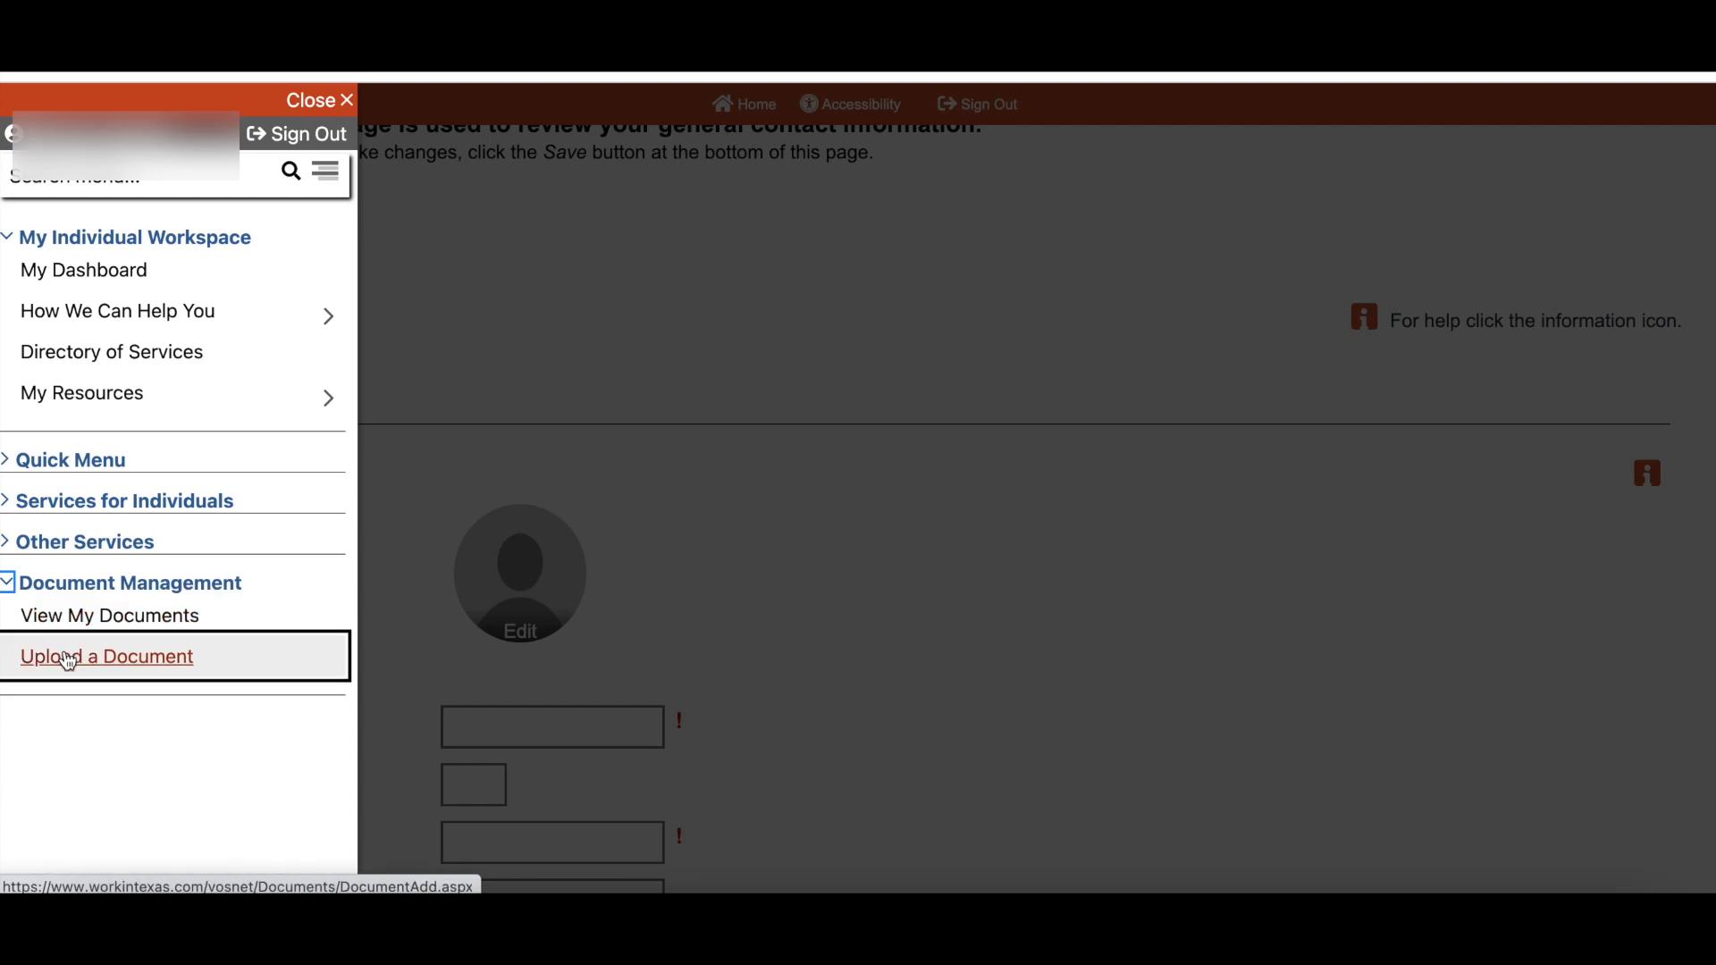
pyautogui.click(106, 655)
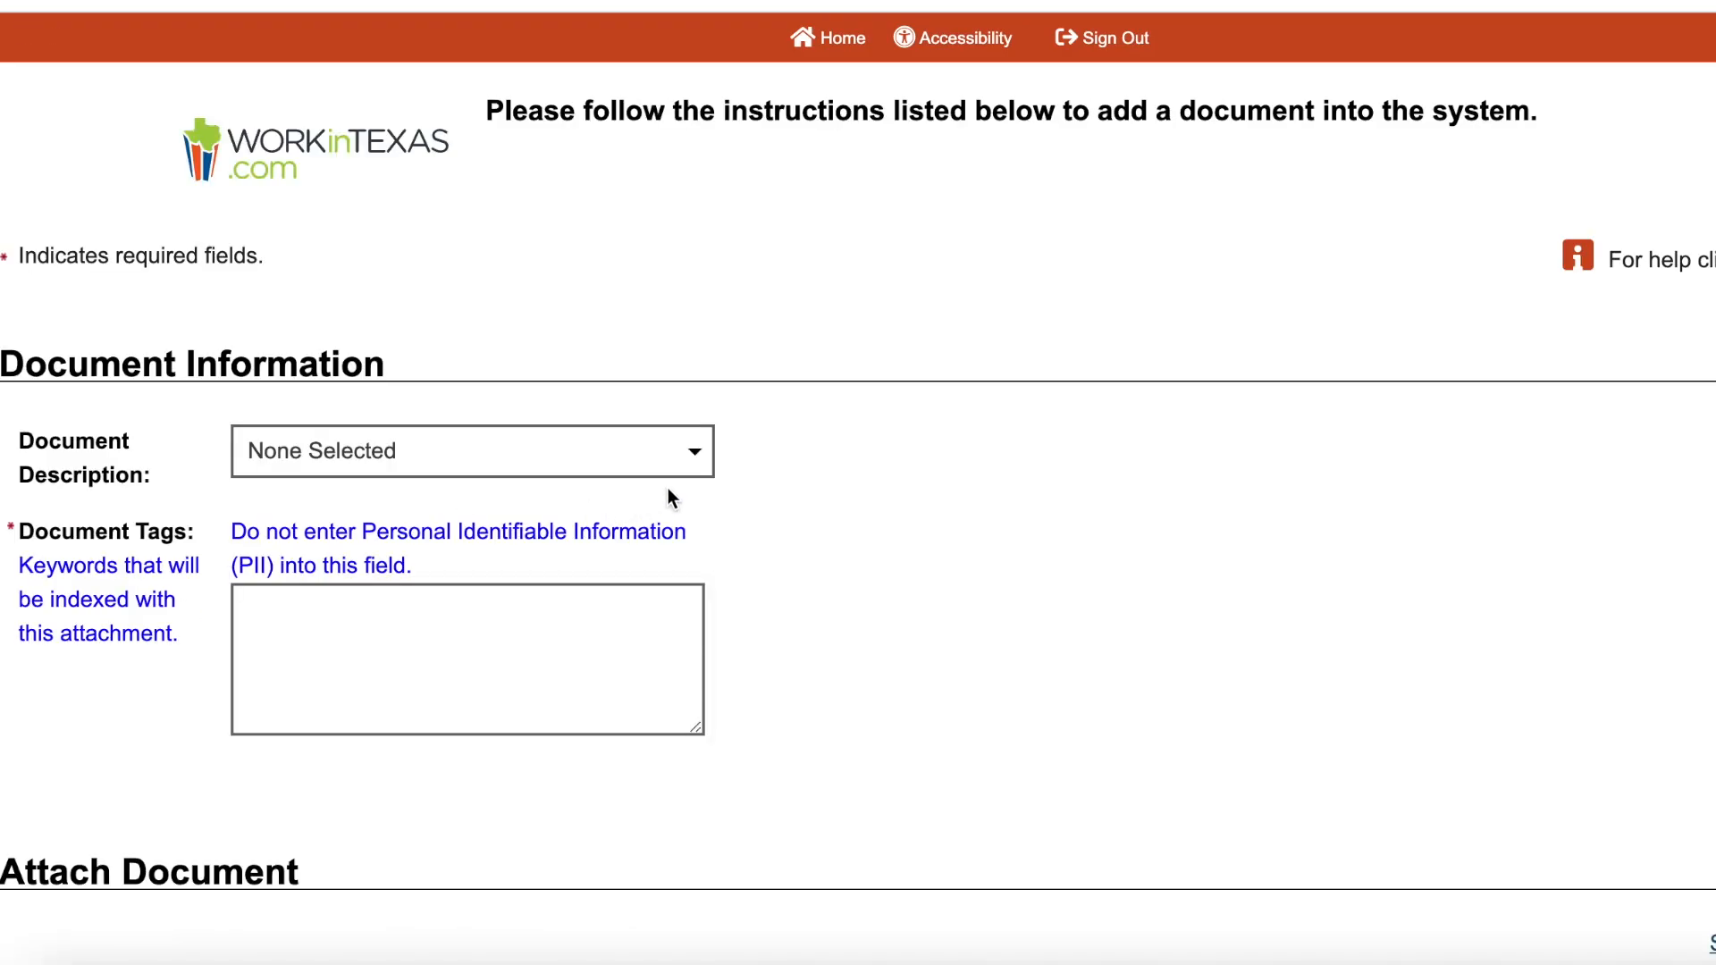
# - Enter 'Cover Letter' in the Document Tags field and scroll to Attach Document
pyautogui.click(471, 450)
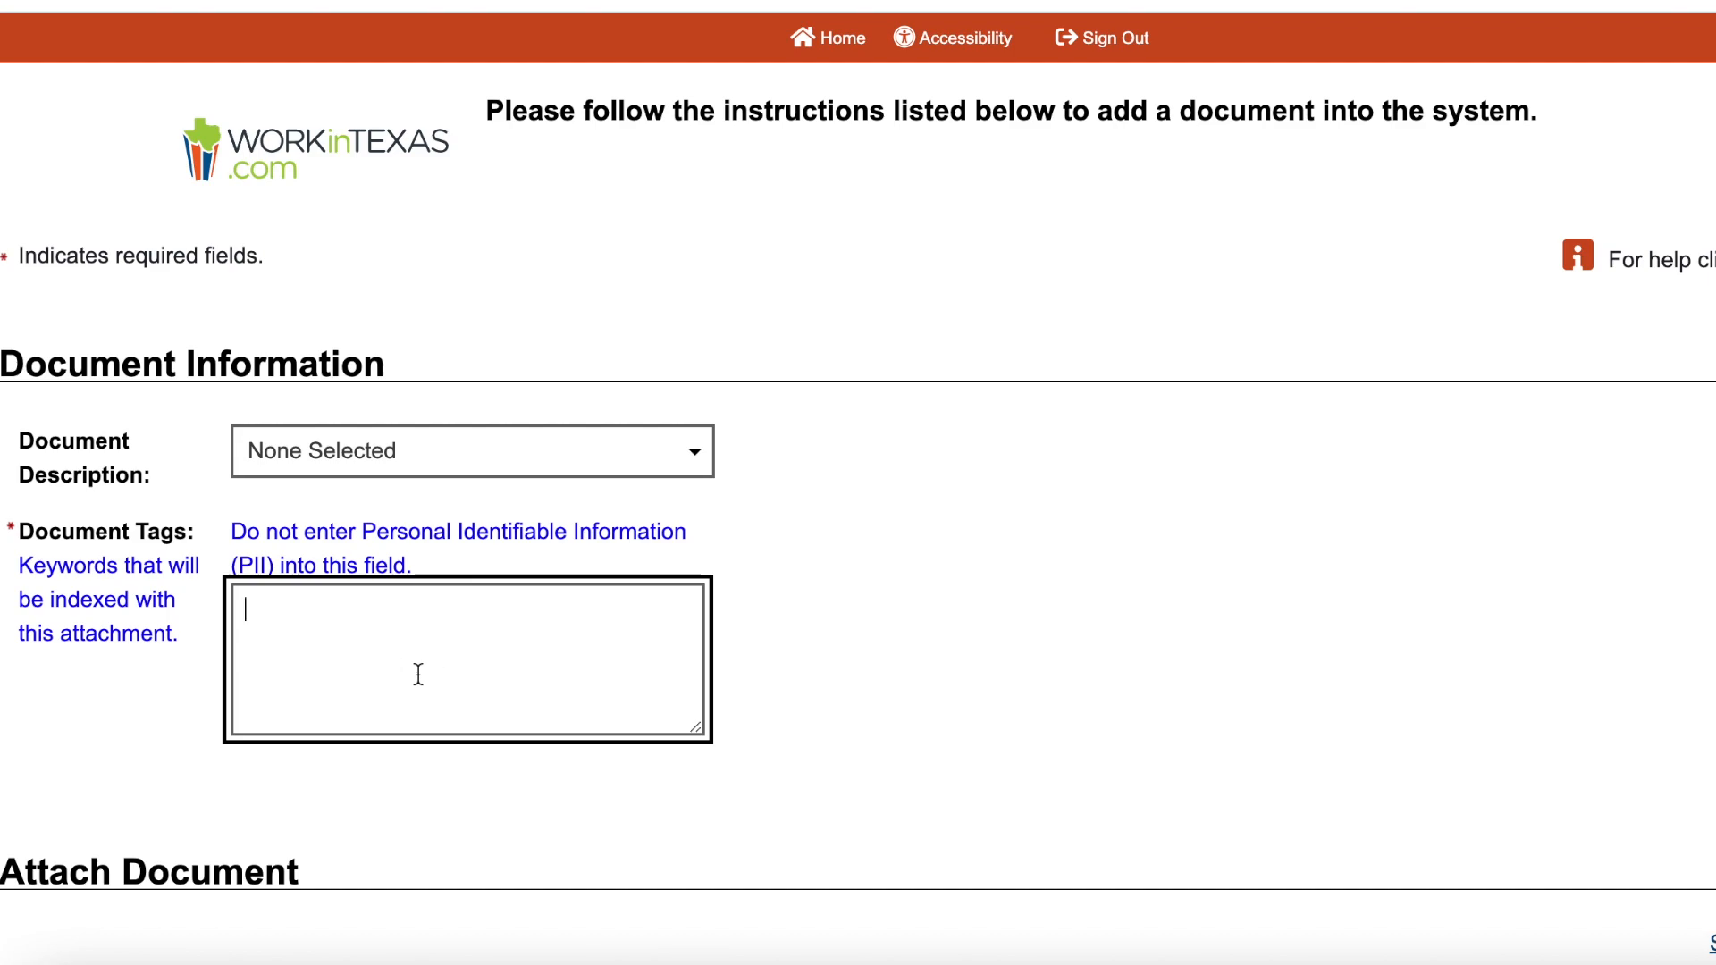
pyautogui.write('Cover')
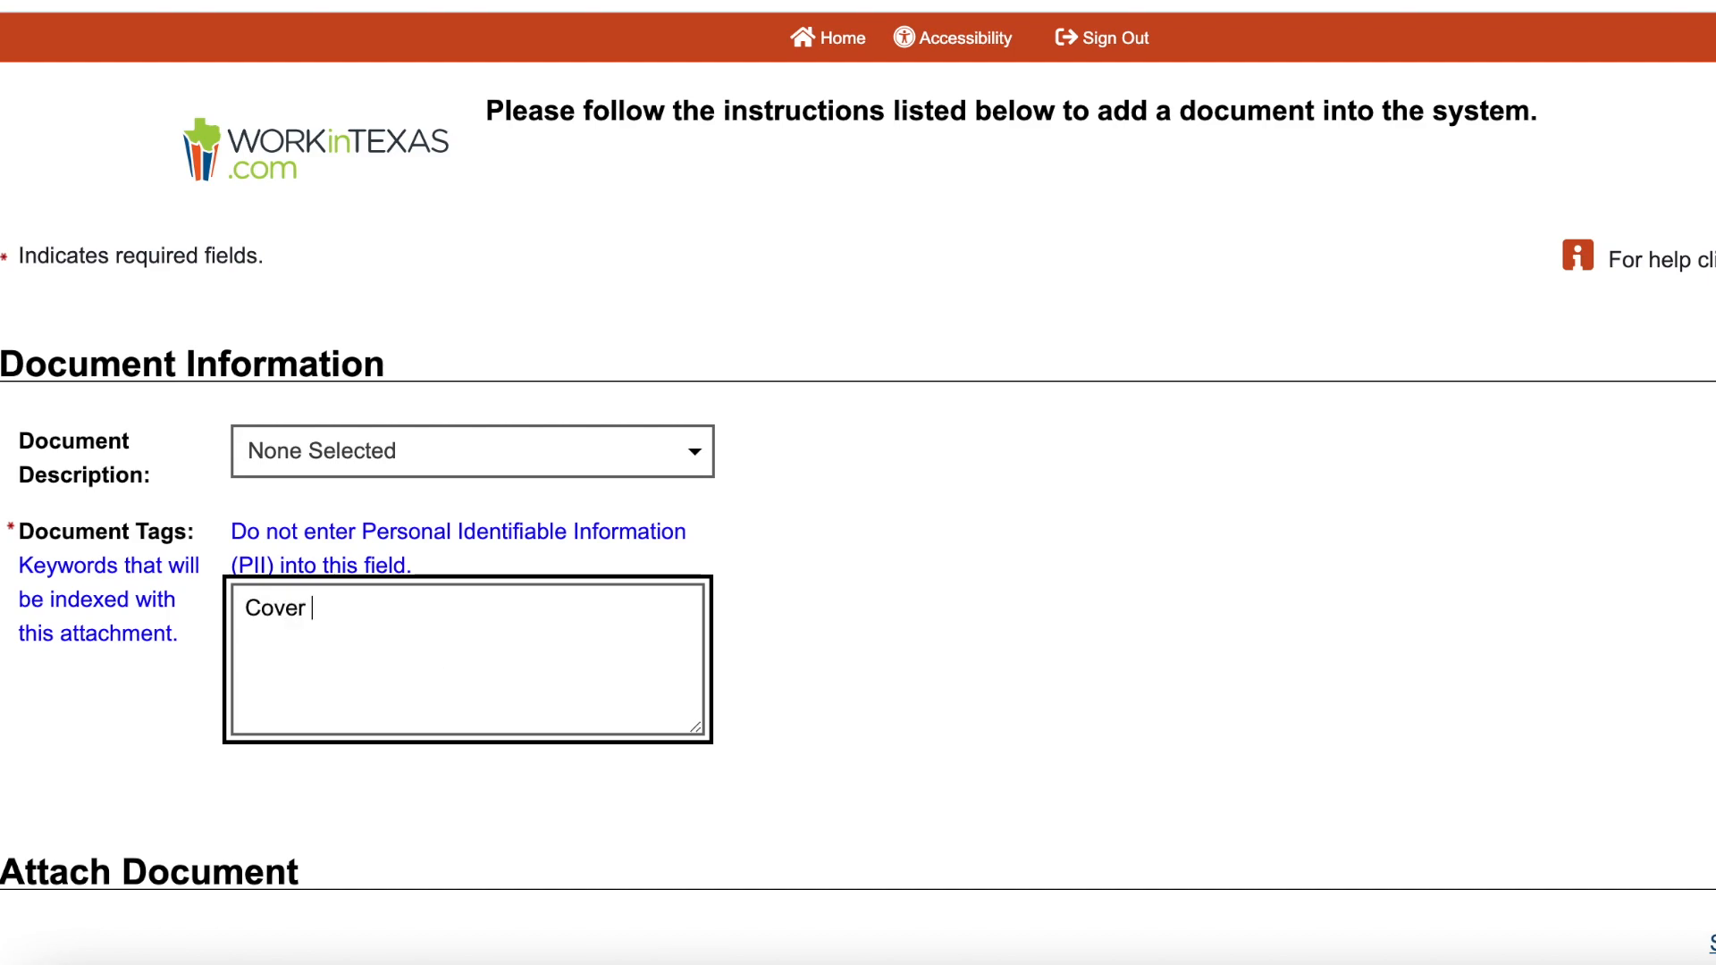
pyautogui.write('Letter')
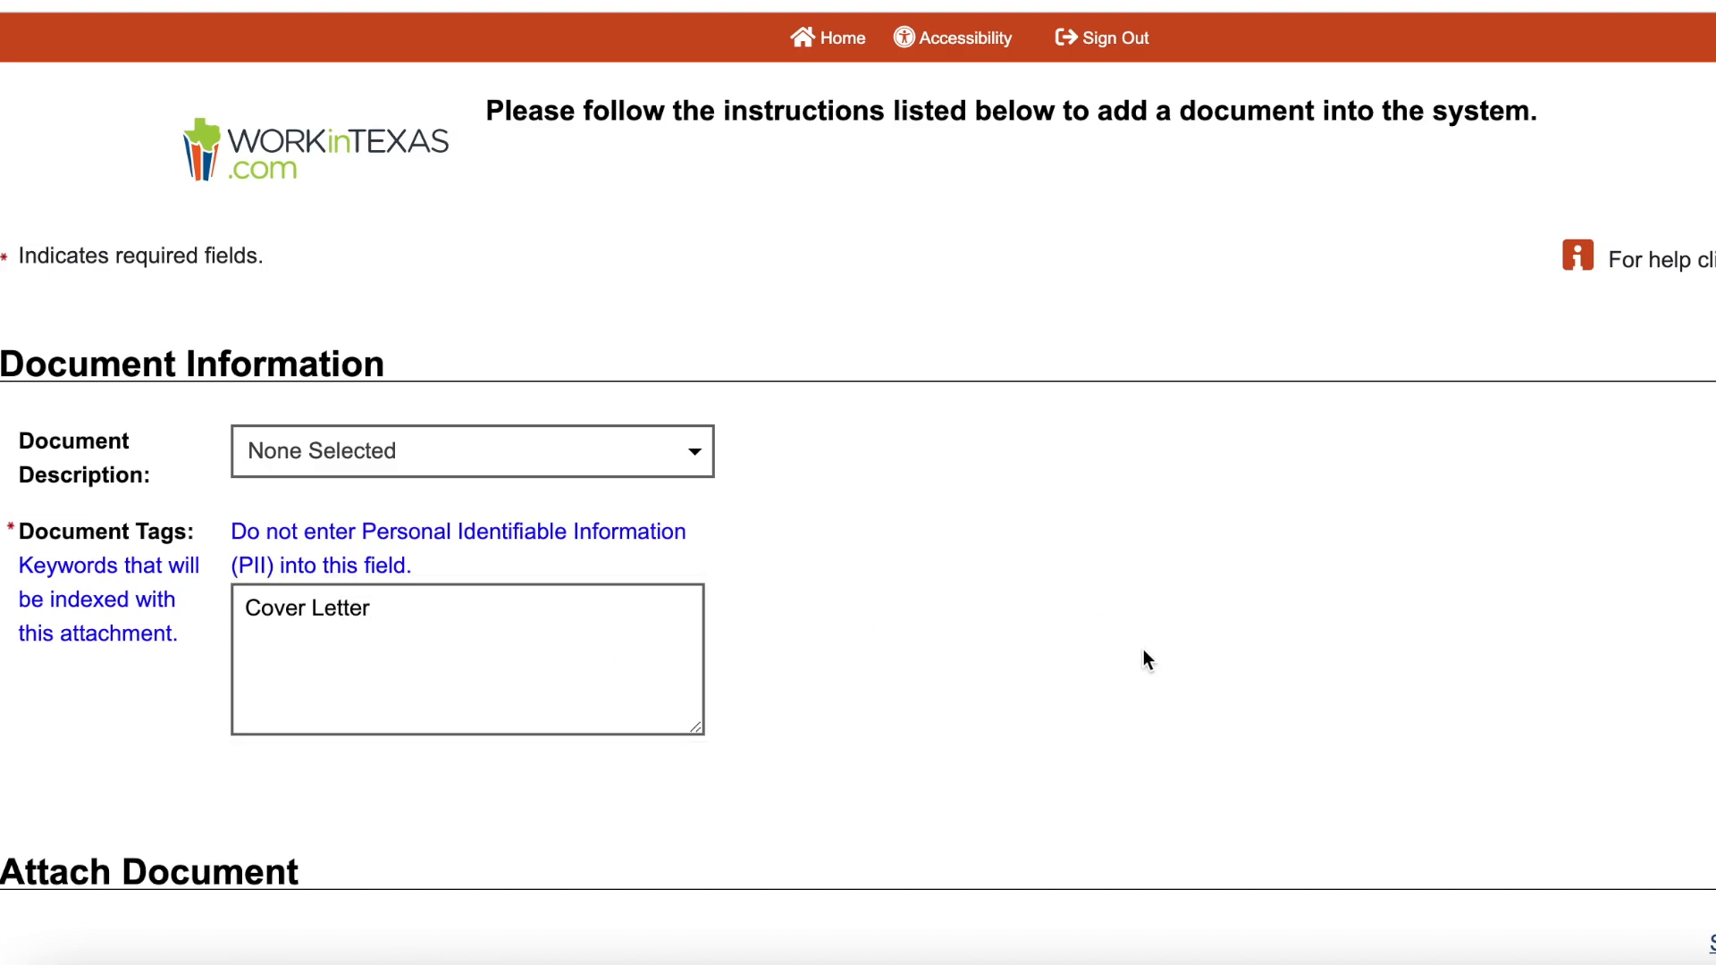
pyautogui.scroll(-3)
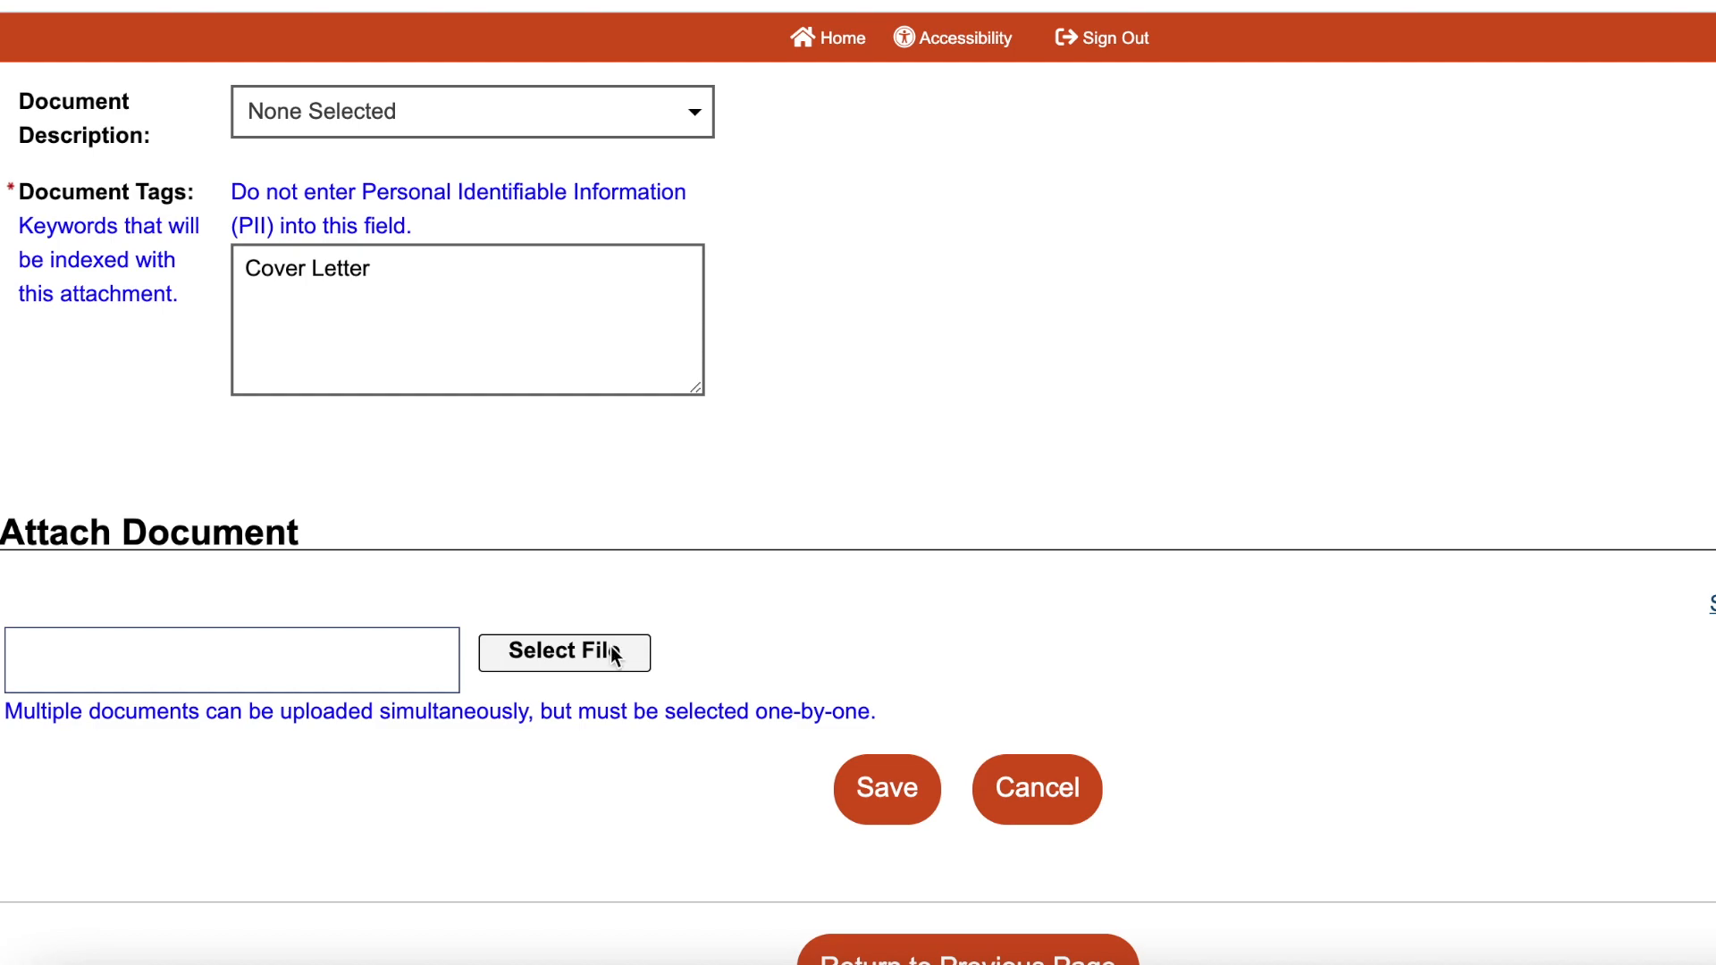
# - Attach Microsoft Office User.docx from the Downloads folder
pyautogui.click(564, 652)
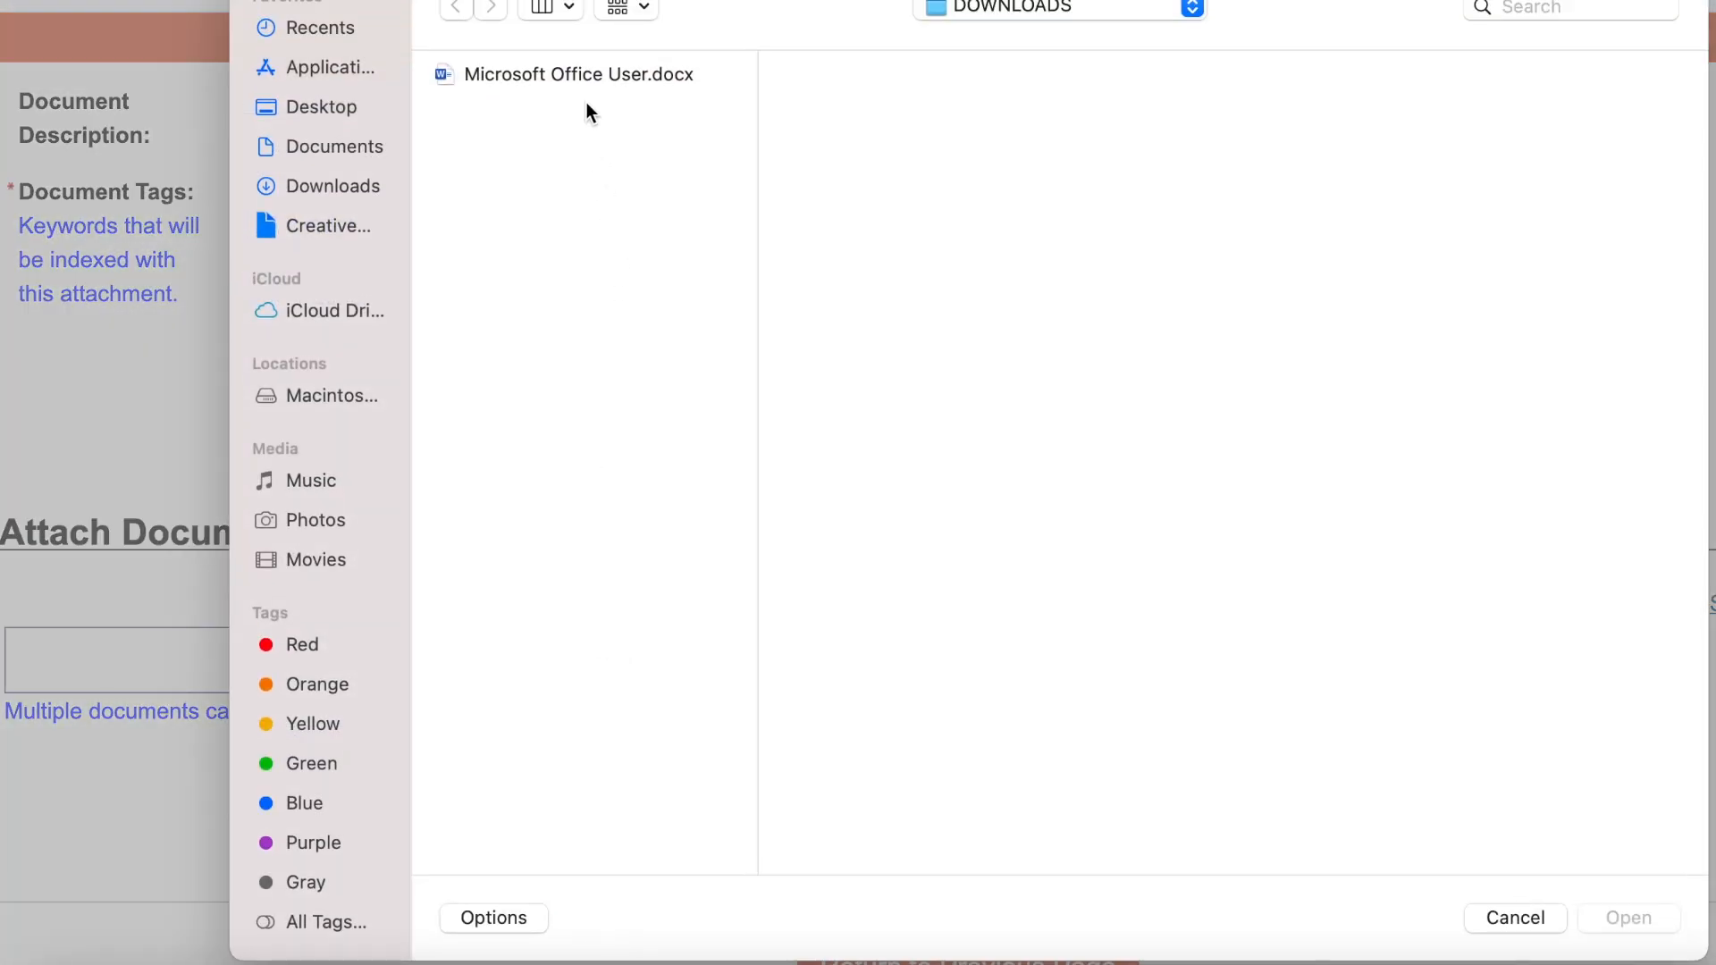
pyautogui.click(580, 74)
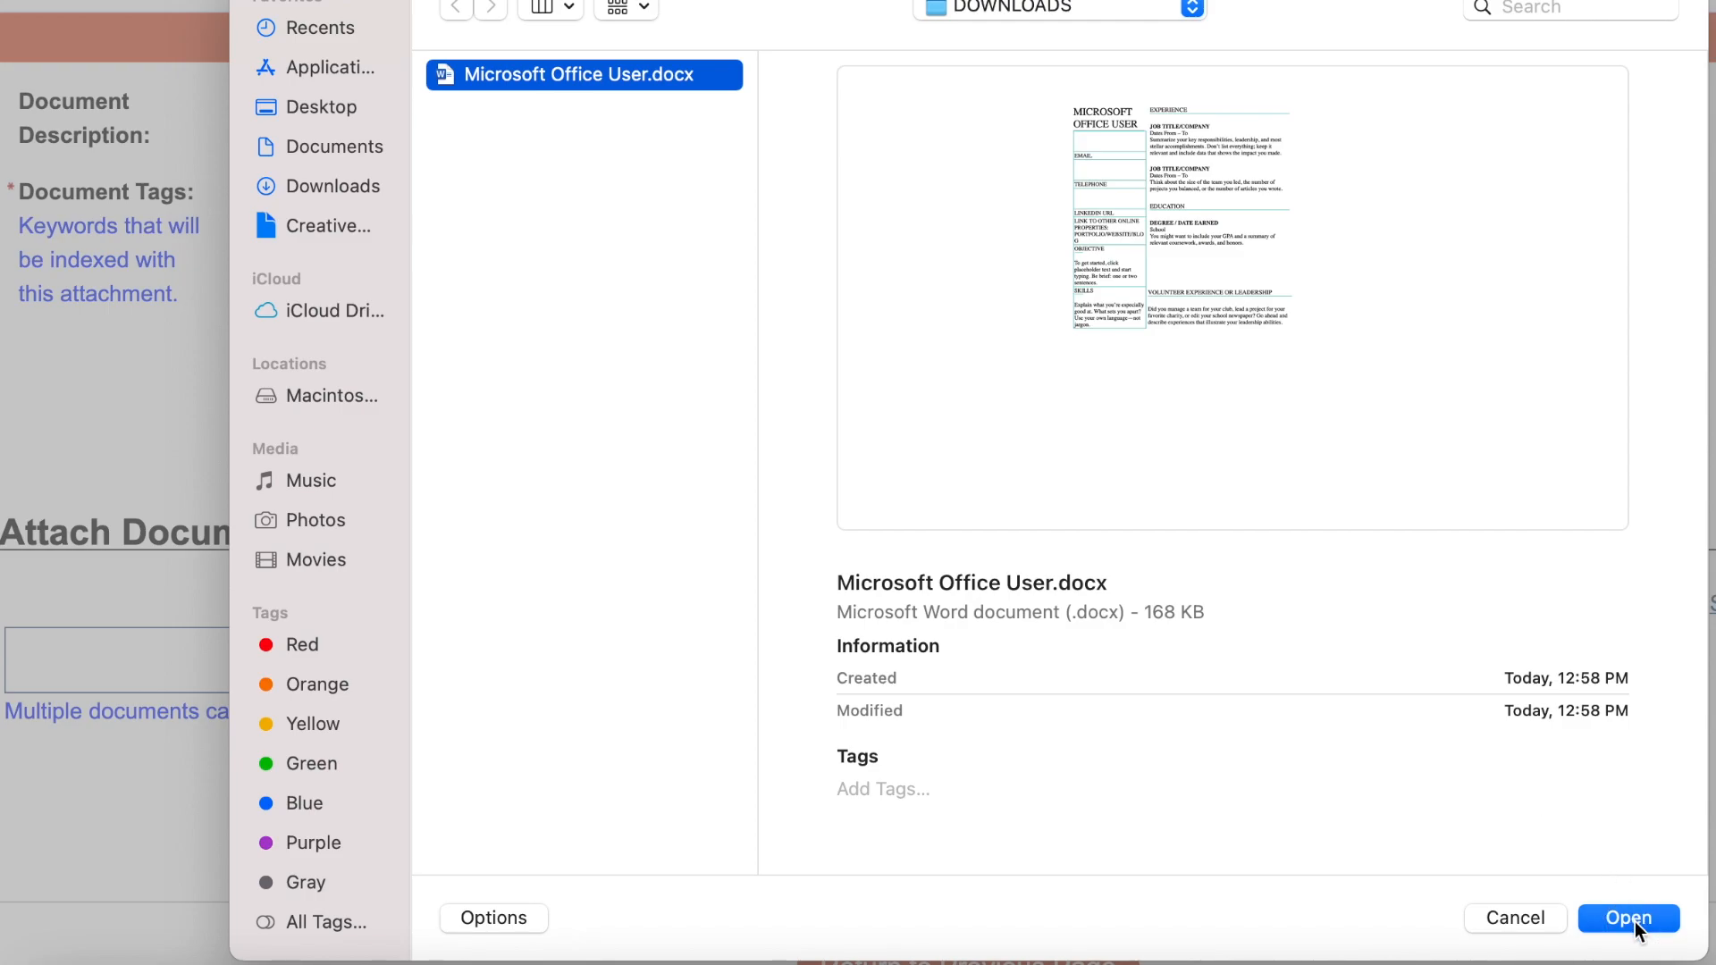
pyautogui.click(1627, 917)
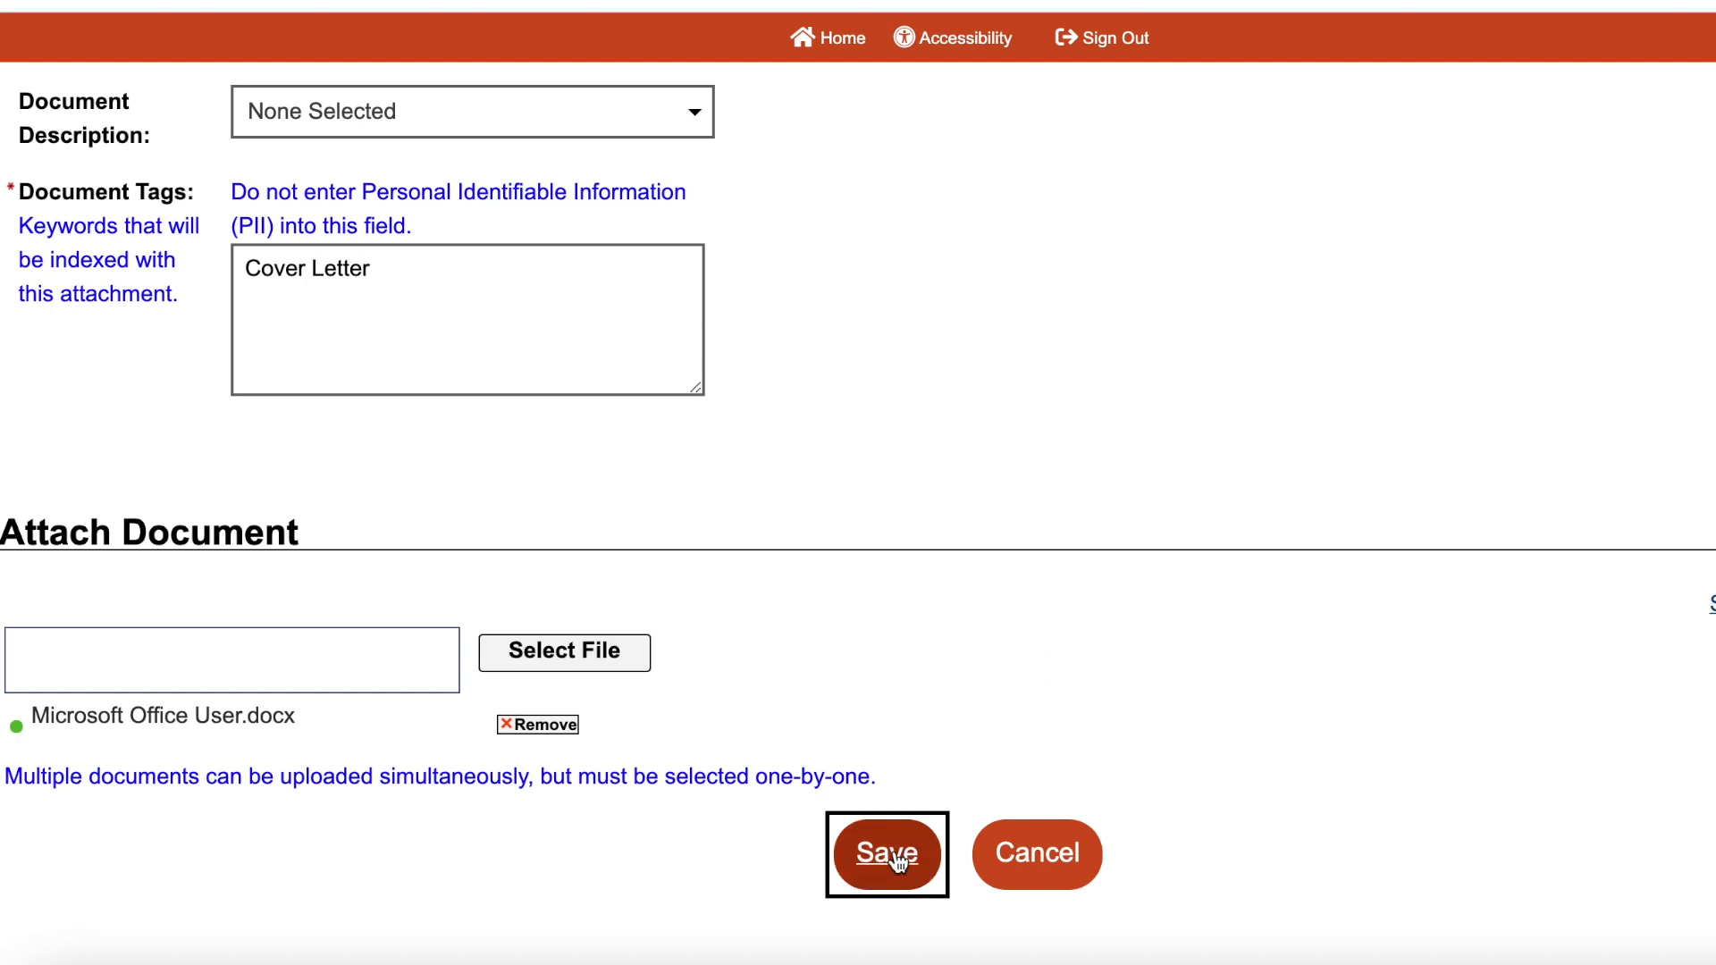
# - Save the upload so Microsoft_Office_User.docx appears tagged Cover Letter
pyautogui.click(887, 853)
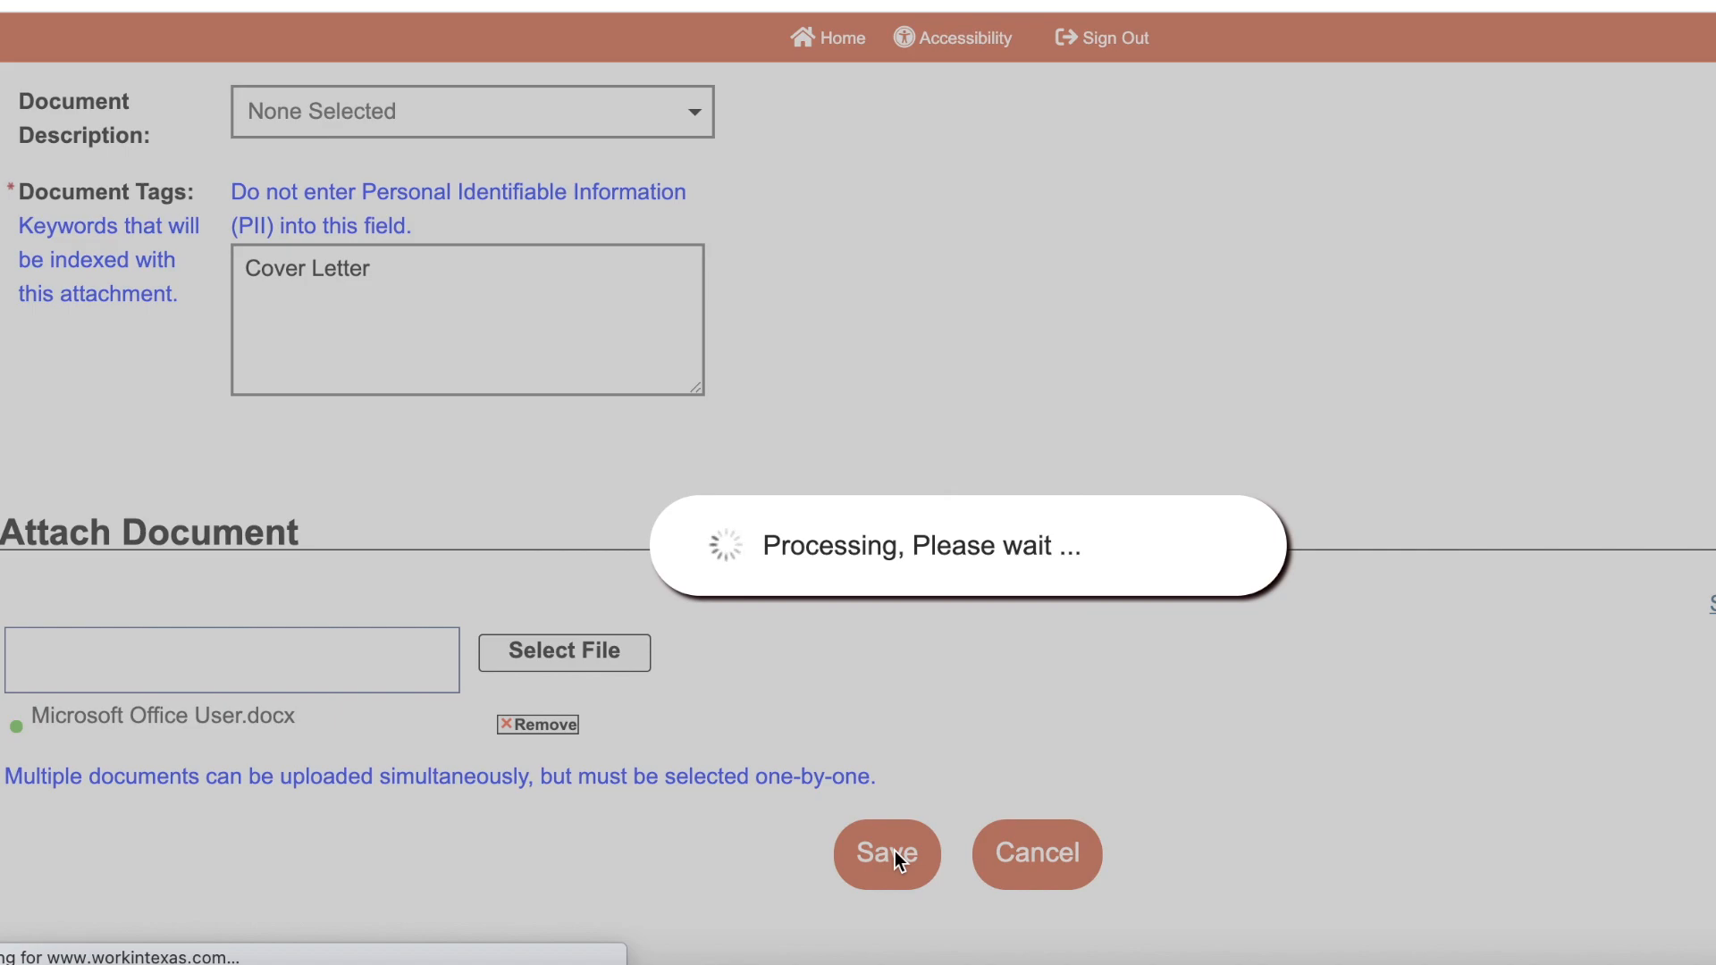
pyautogui.click(887, 854)
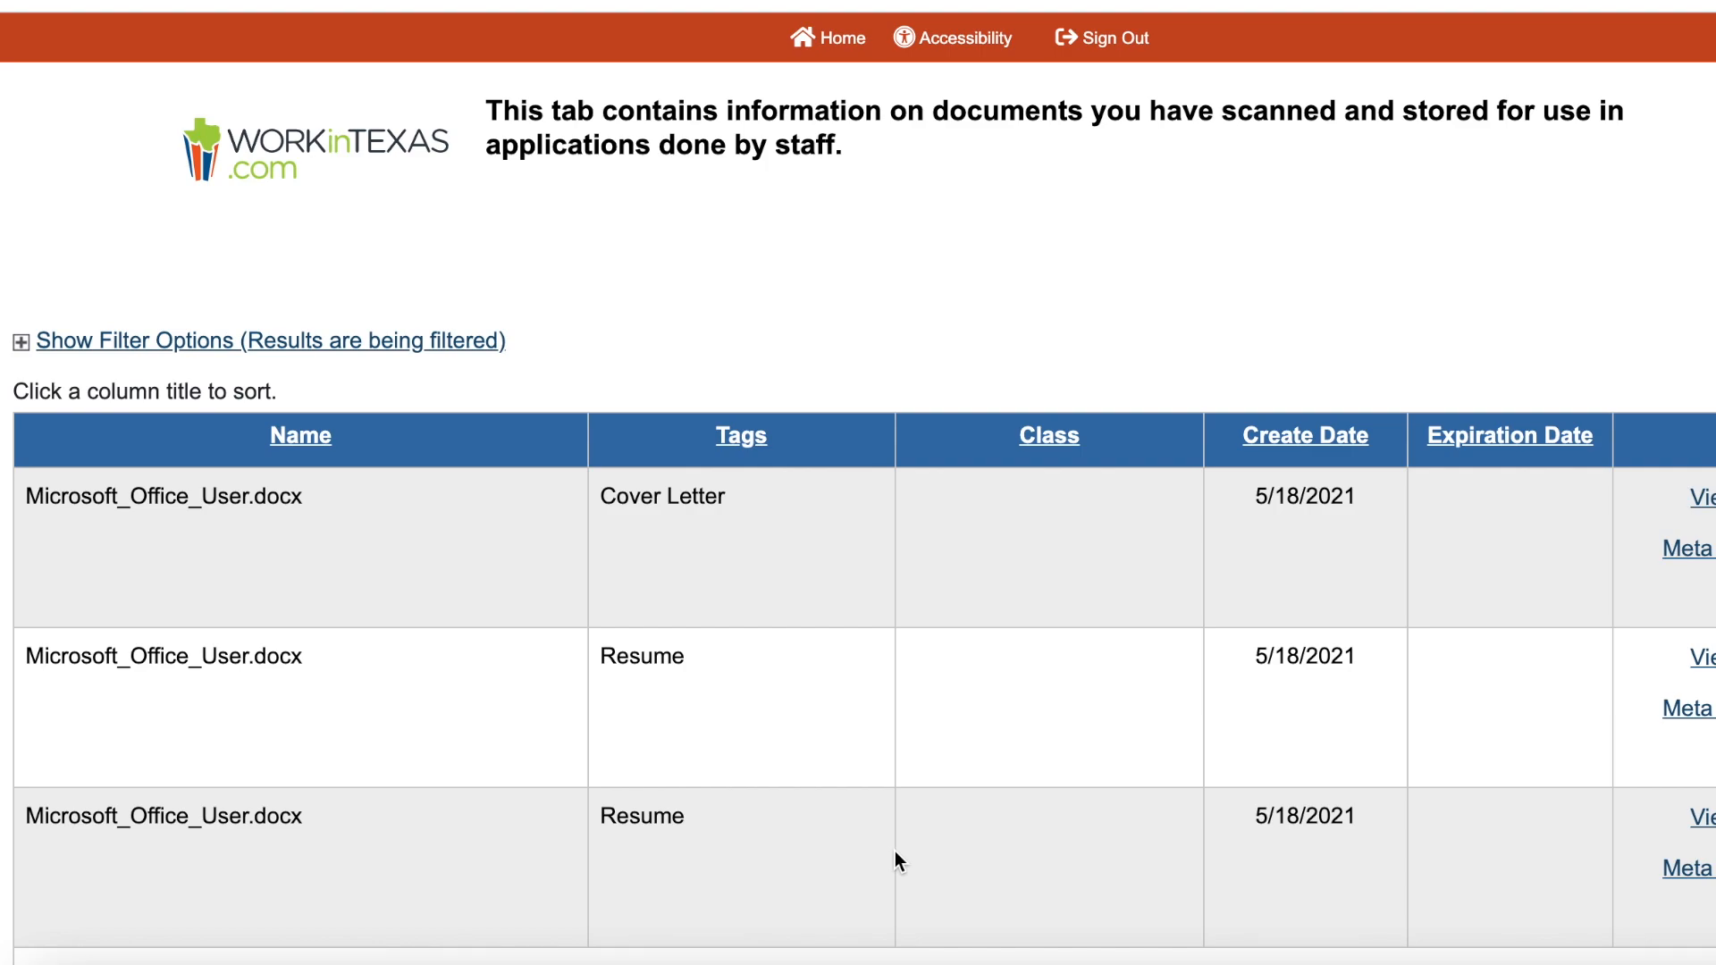
pyautogui.moveTo(1058, 283)
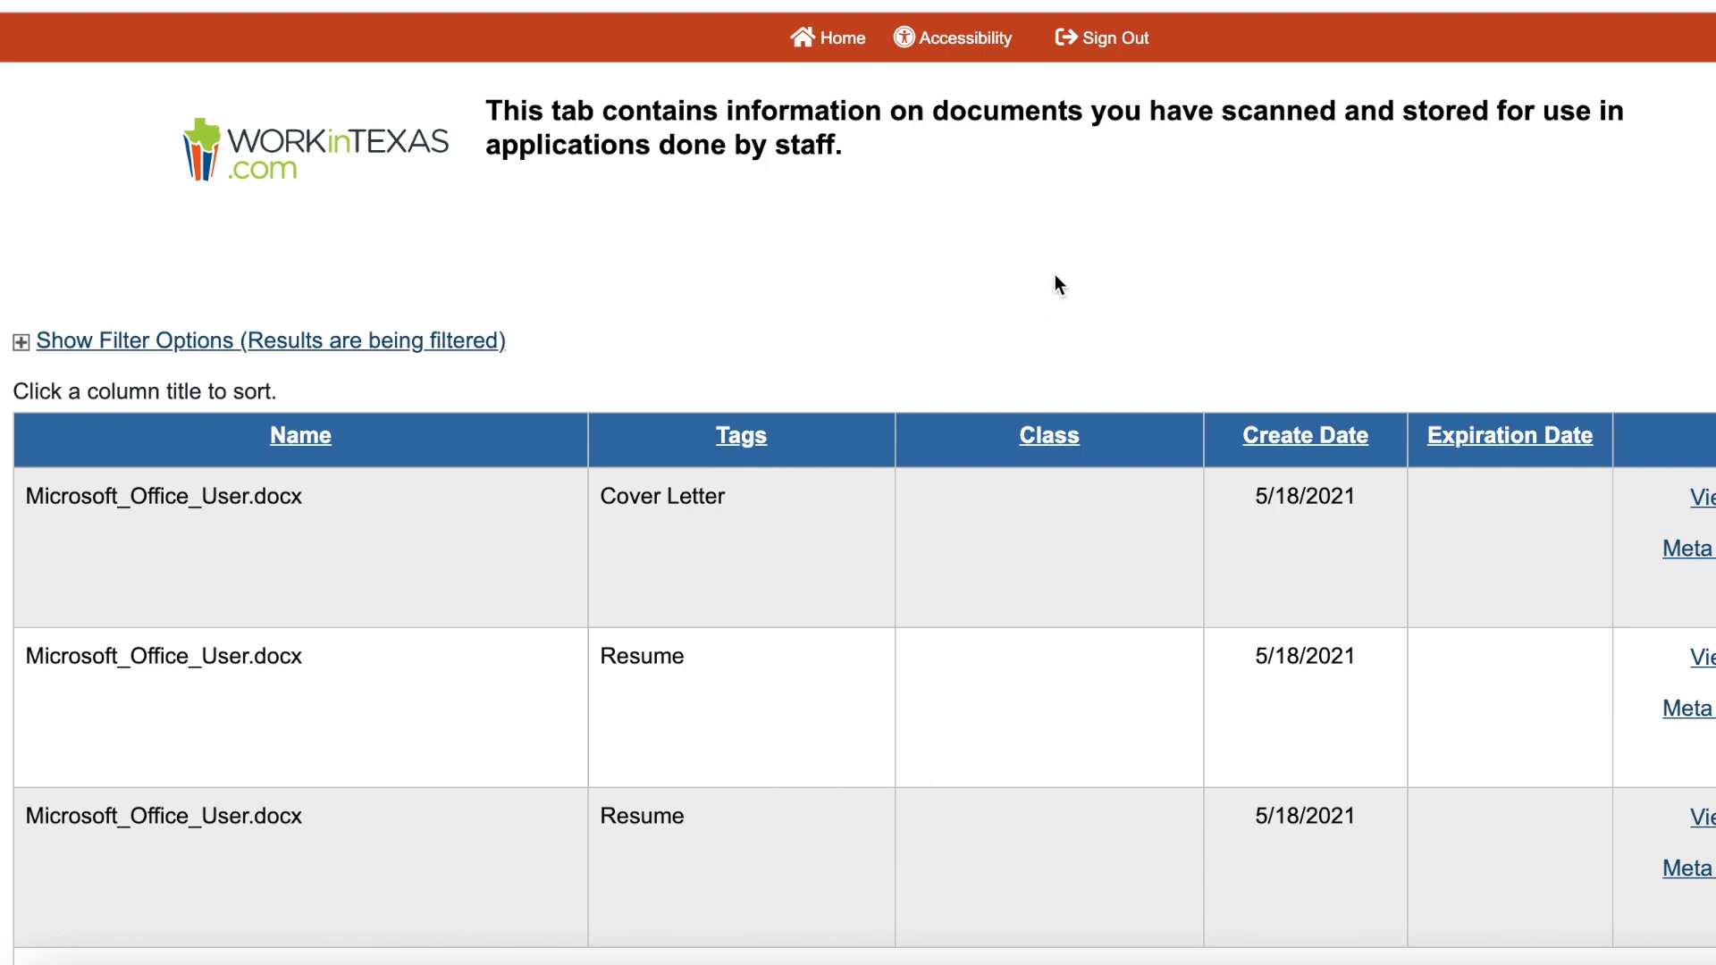
pyautogui.scroll(-3)
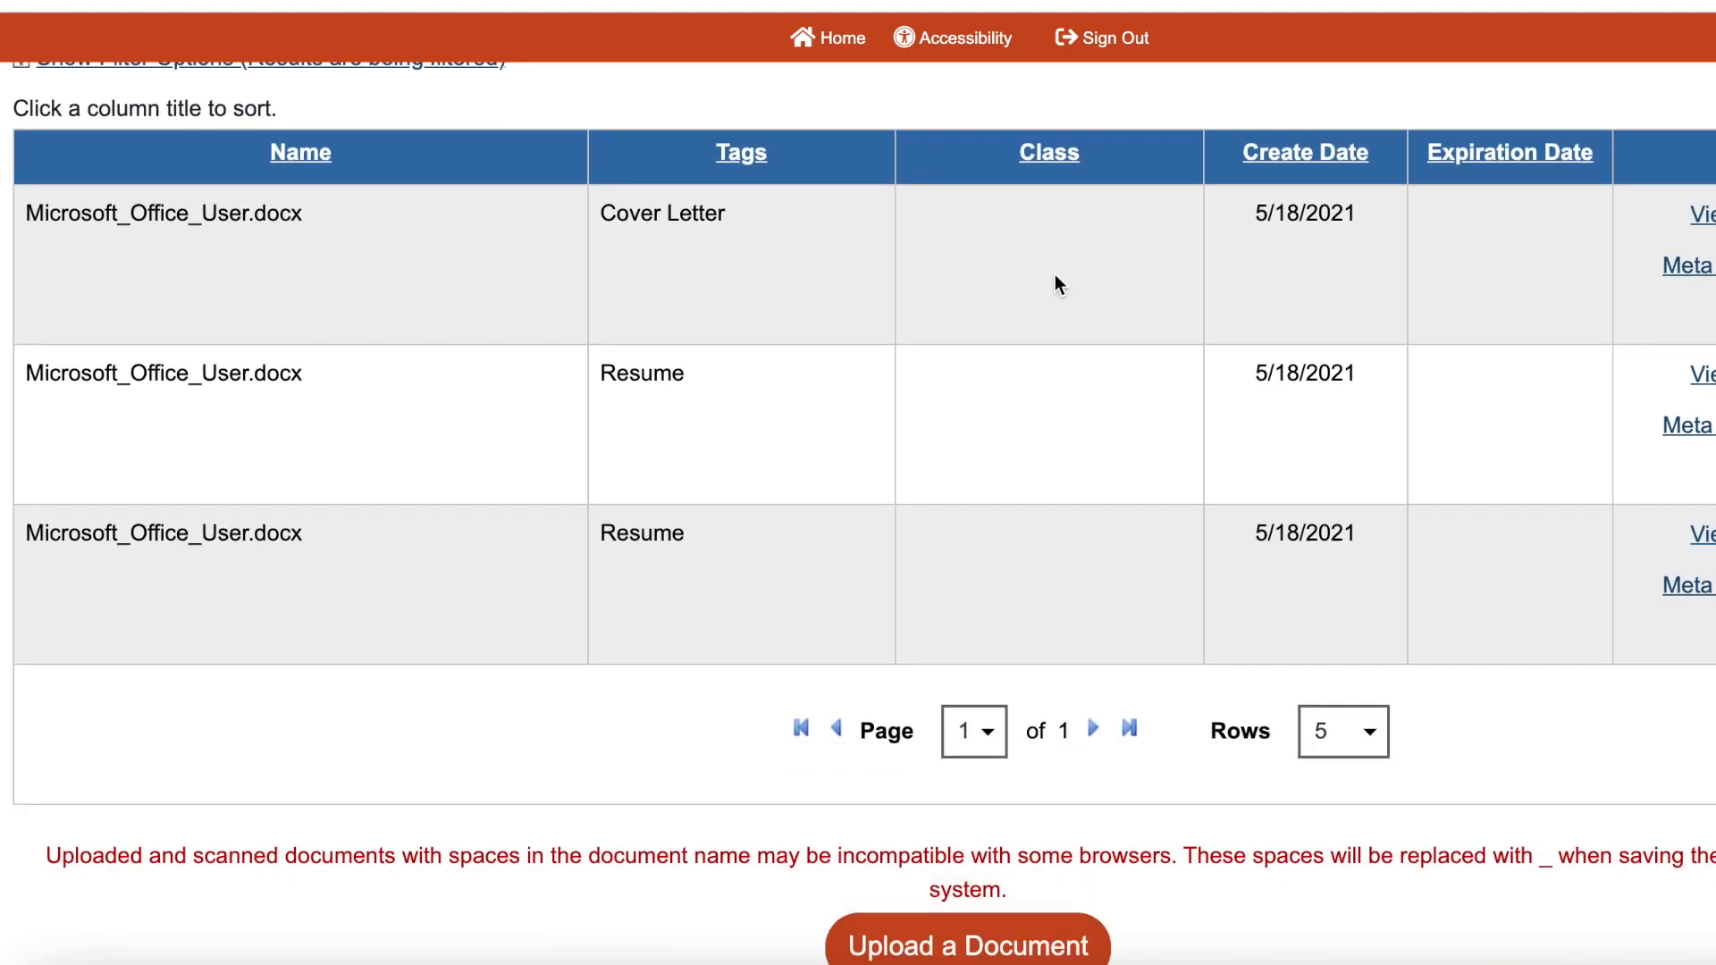